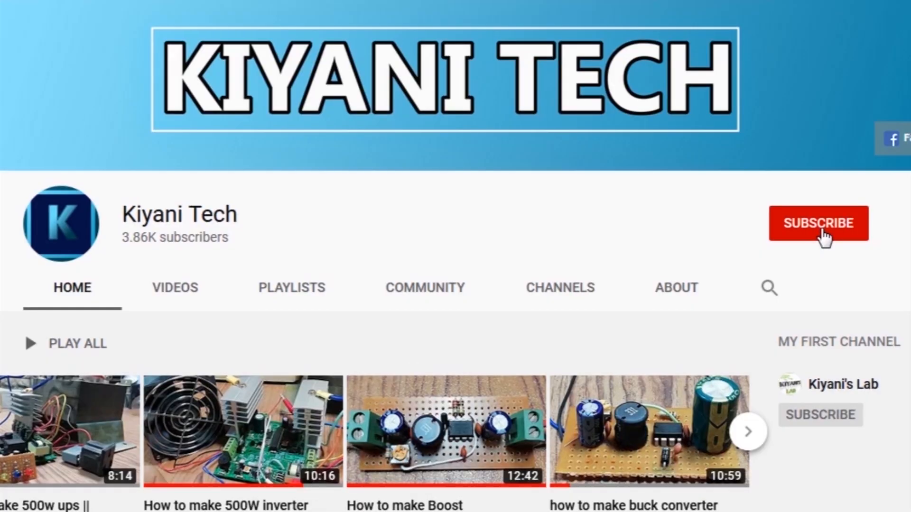
# Add pinMode(2,INPUT) and pinMode(3,OUTPUT) inside setup, then scroll down to loop.
pyautogui.click(818, 223)
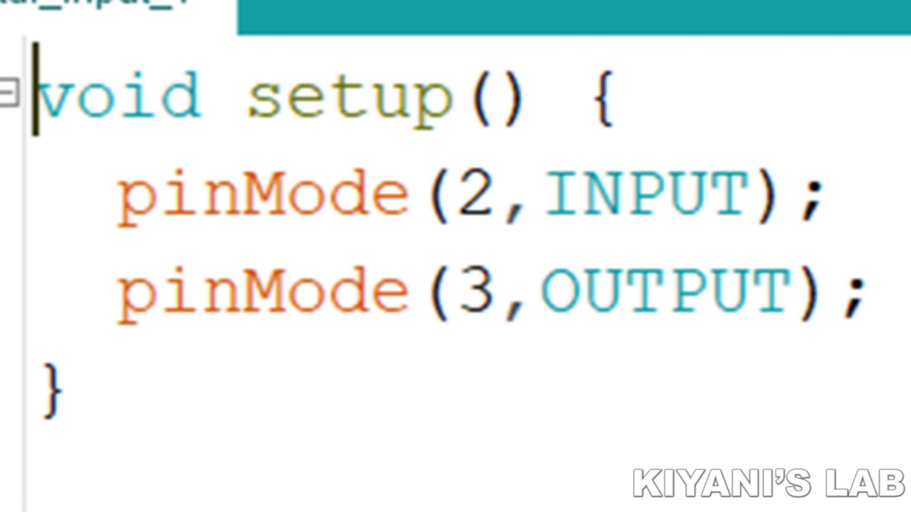
pyautogui.scroll(-3)
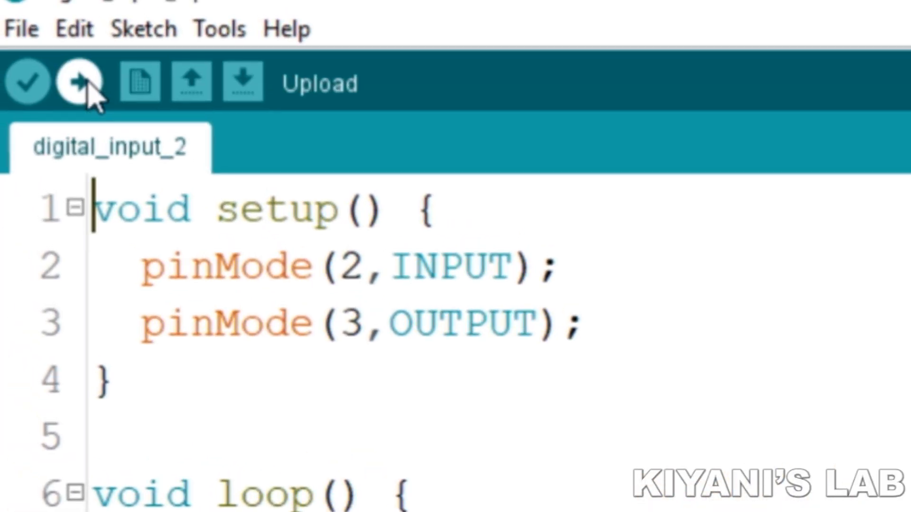
# Start compiling and uploading the digital_input_2 sketch to the board.
pyautogui.click(80, 81)
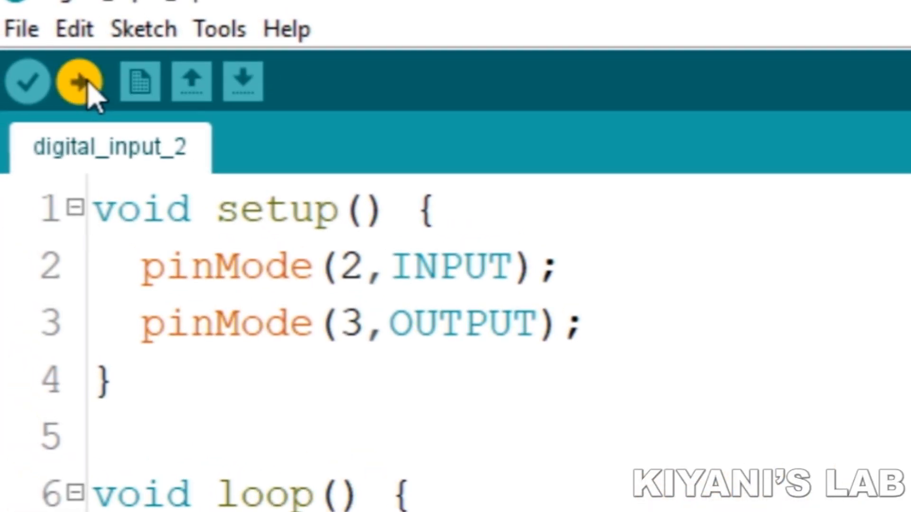